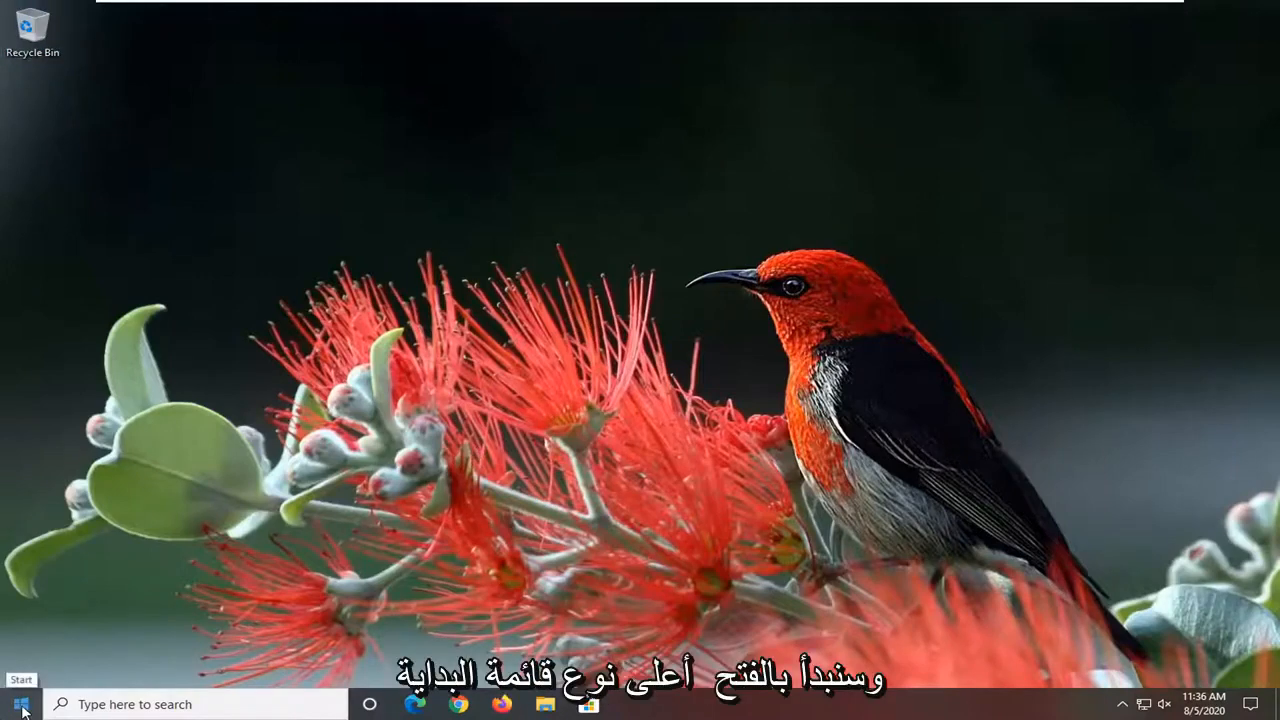
- Launch Control Panel from Start search and show all items as large icons
click(16, 704)
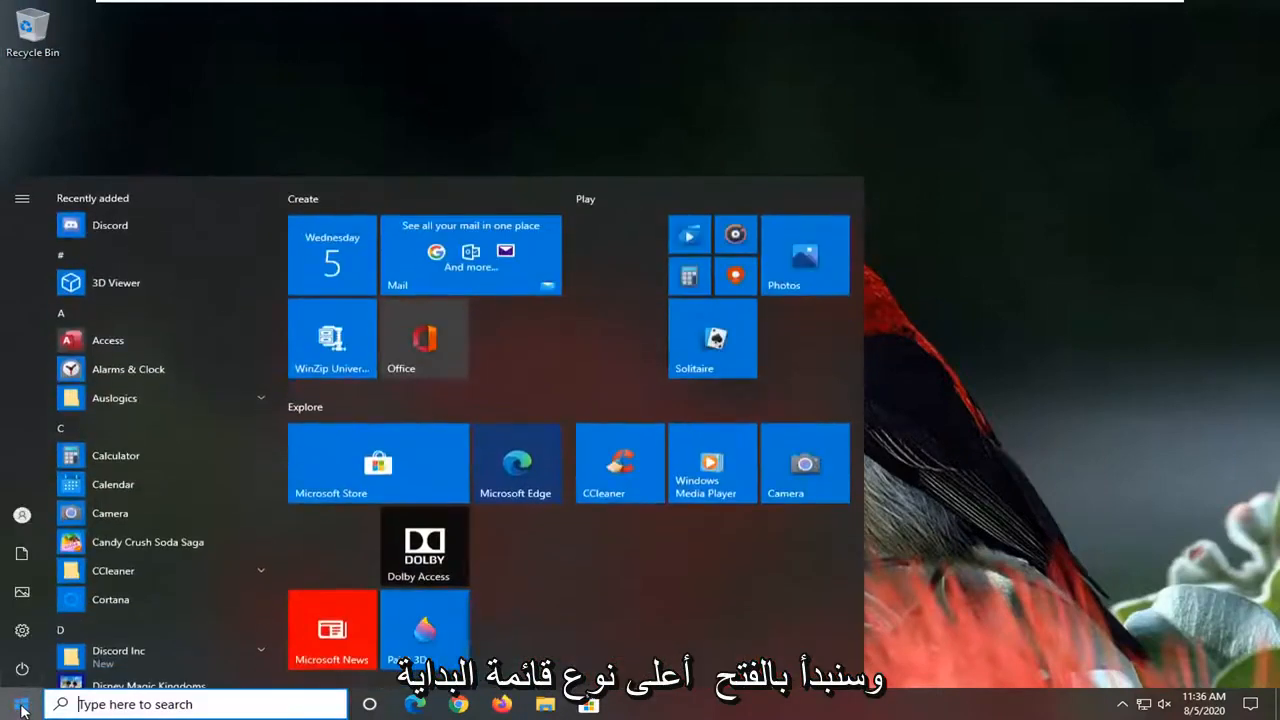
text(control panel)
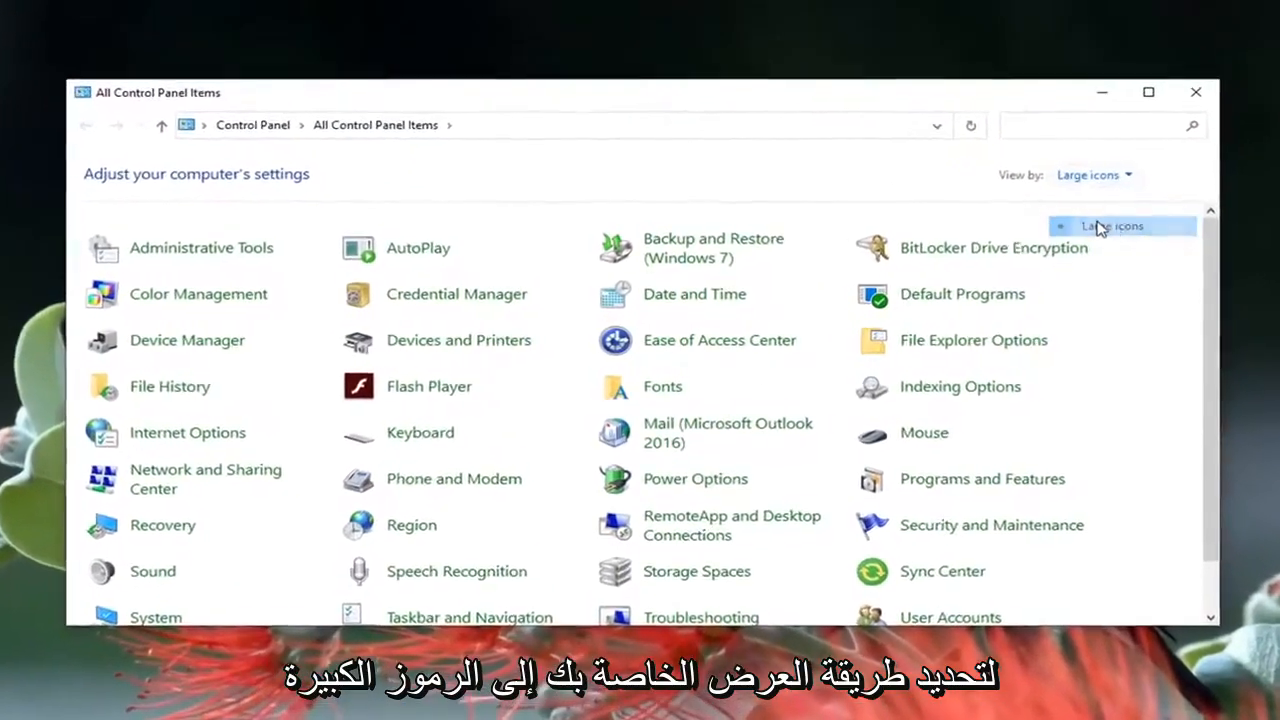
mouse_move(196, 482)
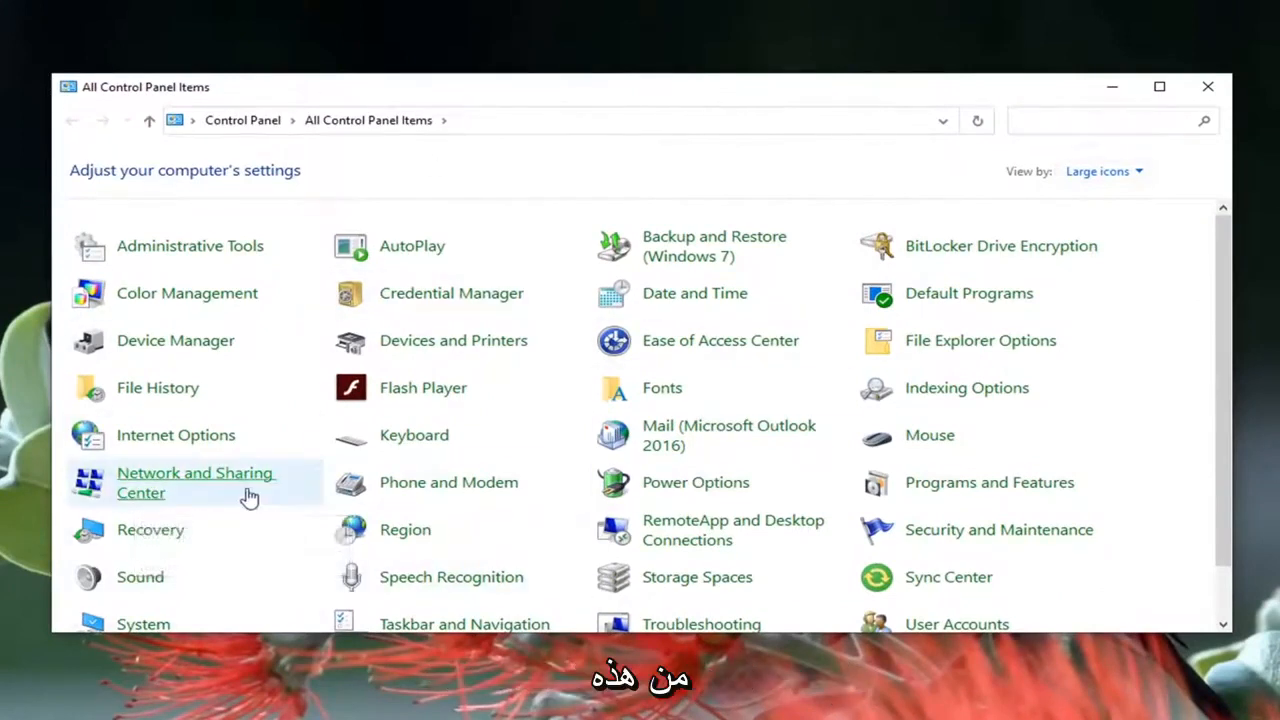
- Show the Ethernet0 connection's status from the Network and Sharing Center
click(196, 482)
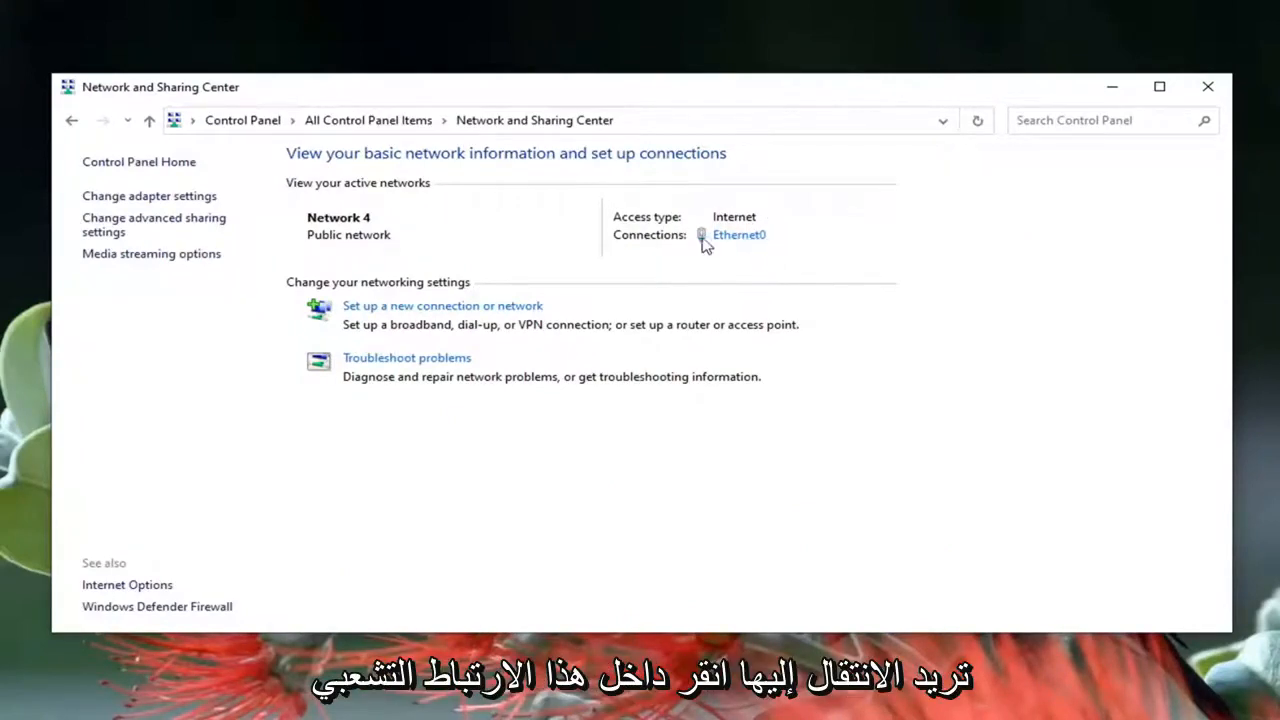
click(740, 234)
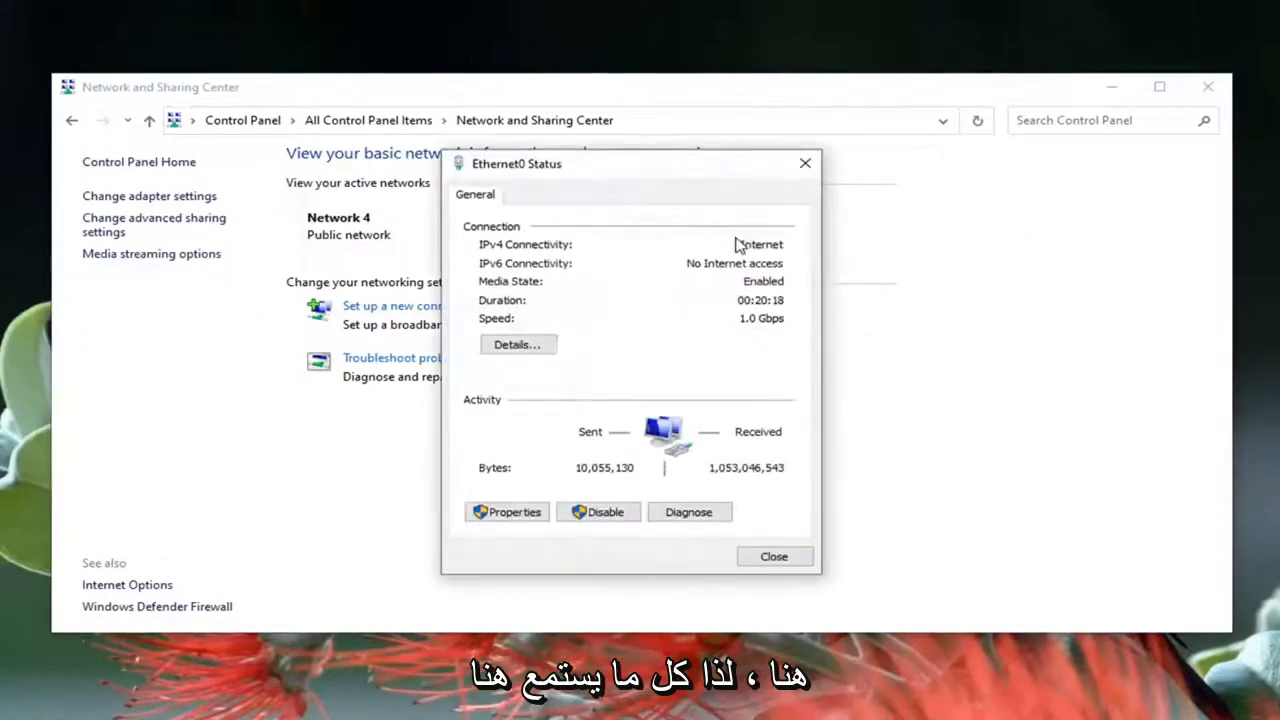
mouse_move(664, 402)
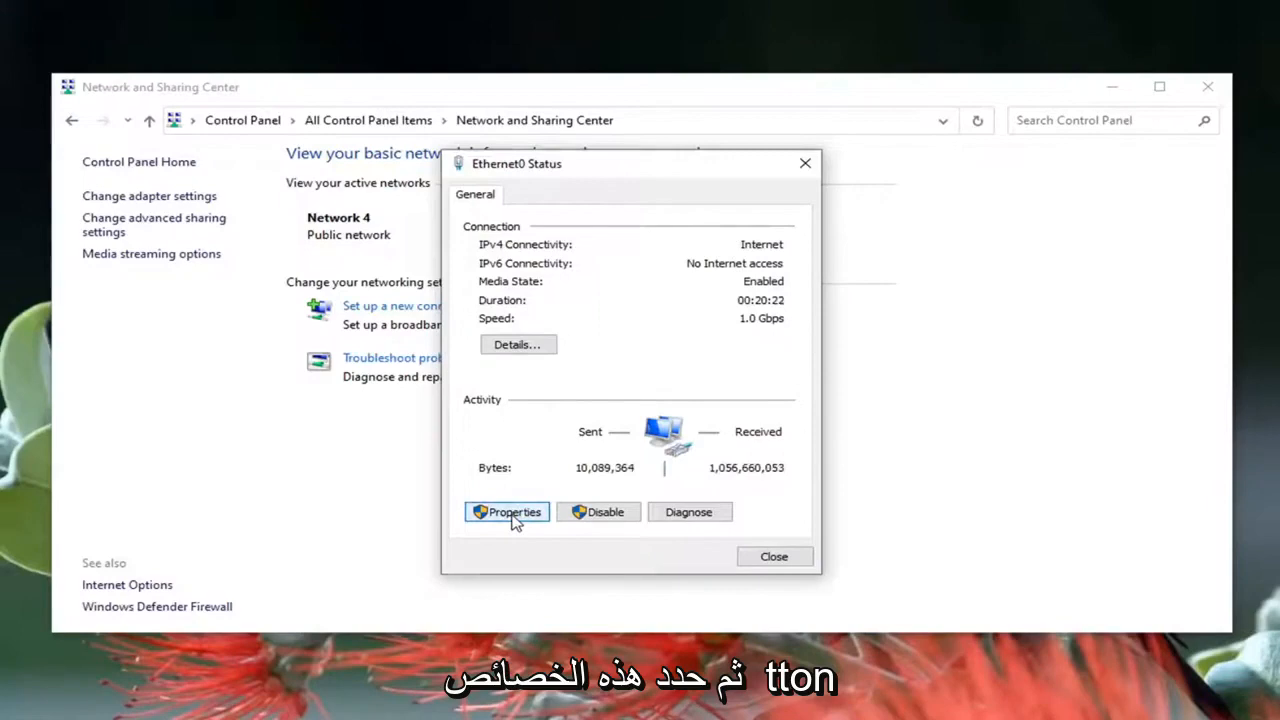
- Reach the Internet Protocol Version 4 (TCP/IPv4) properties of the Ethernet0 connection
click(506, 512)
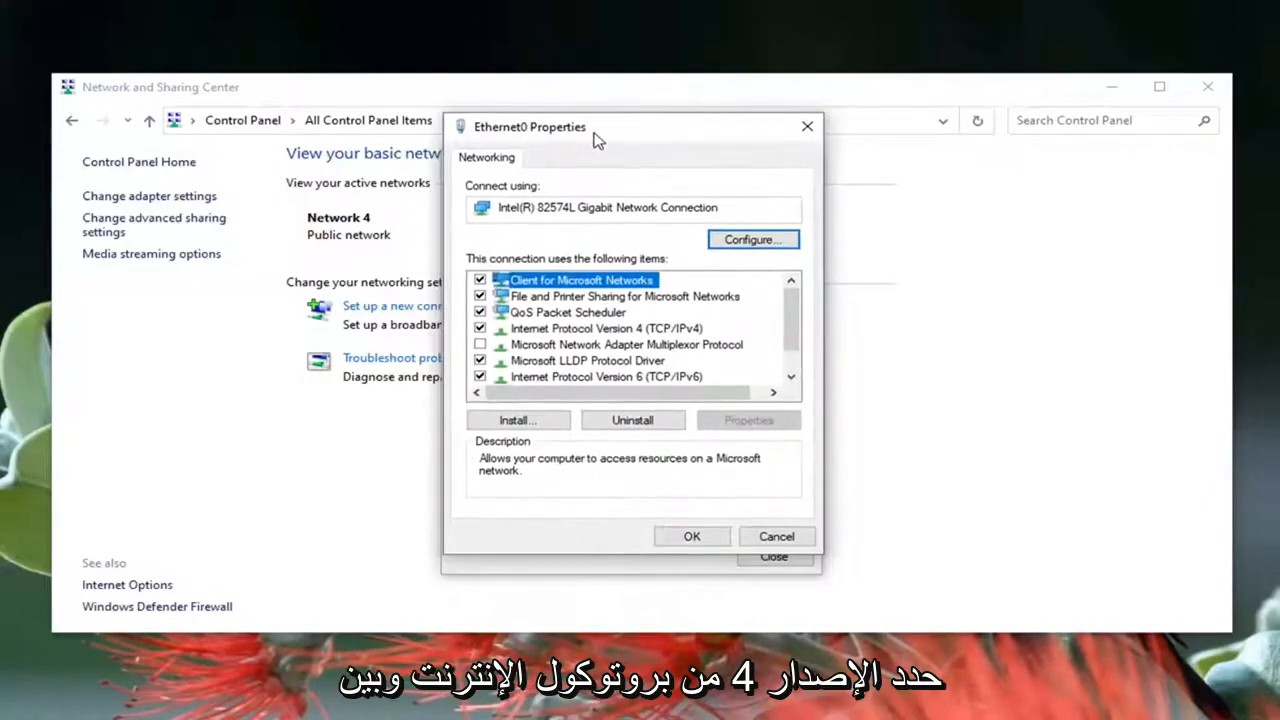
click(608, 328)
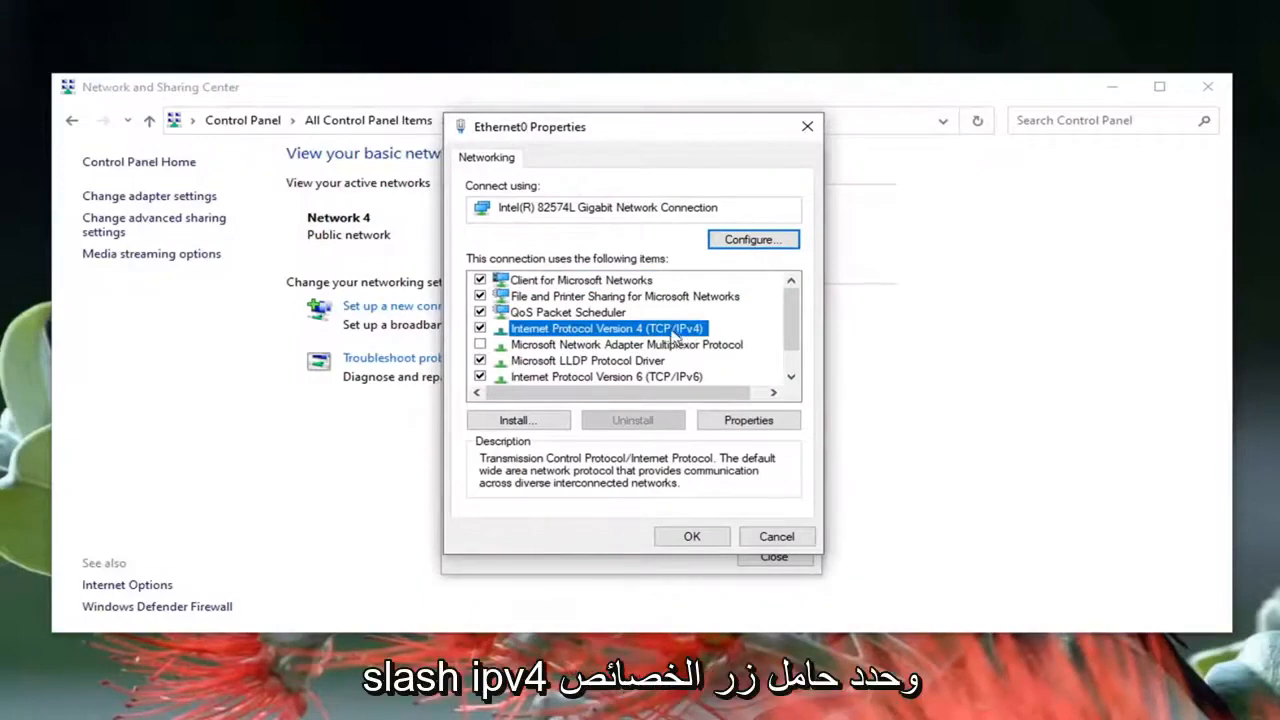
click(748, 420)
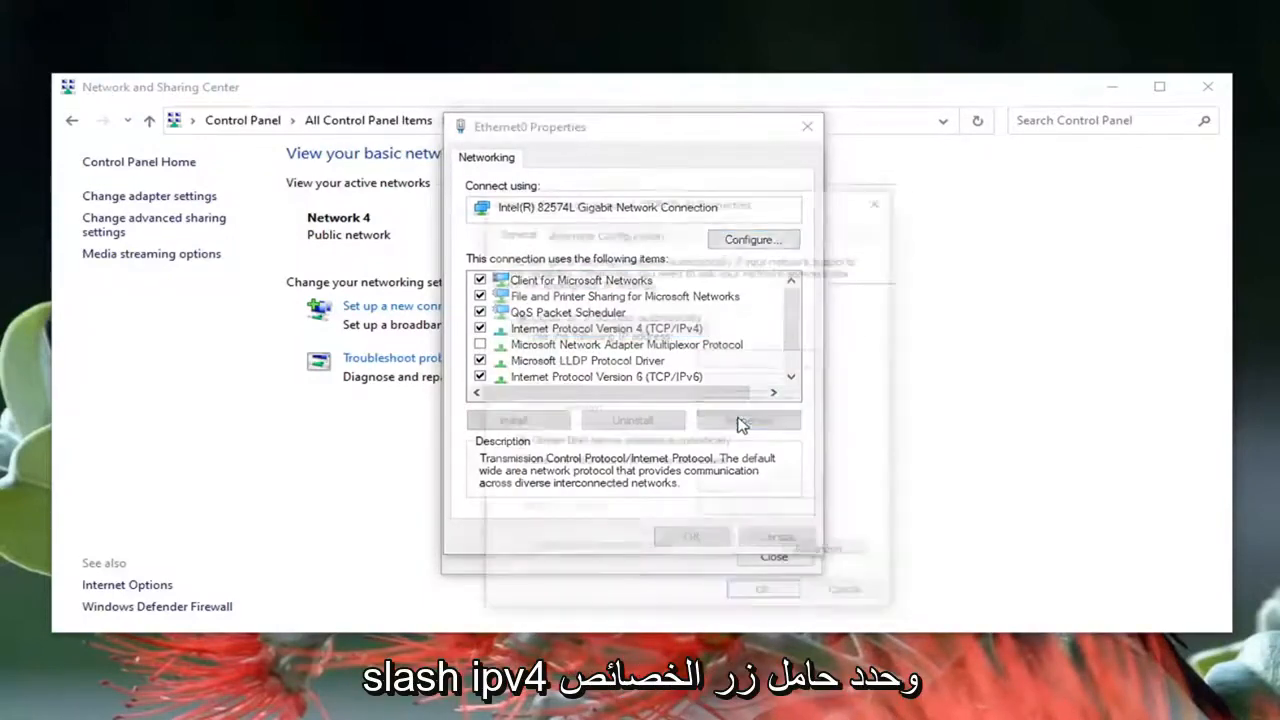
click(748, 420)
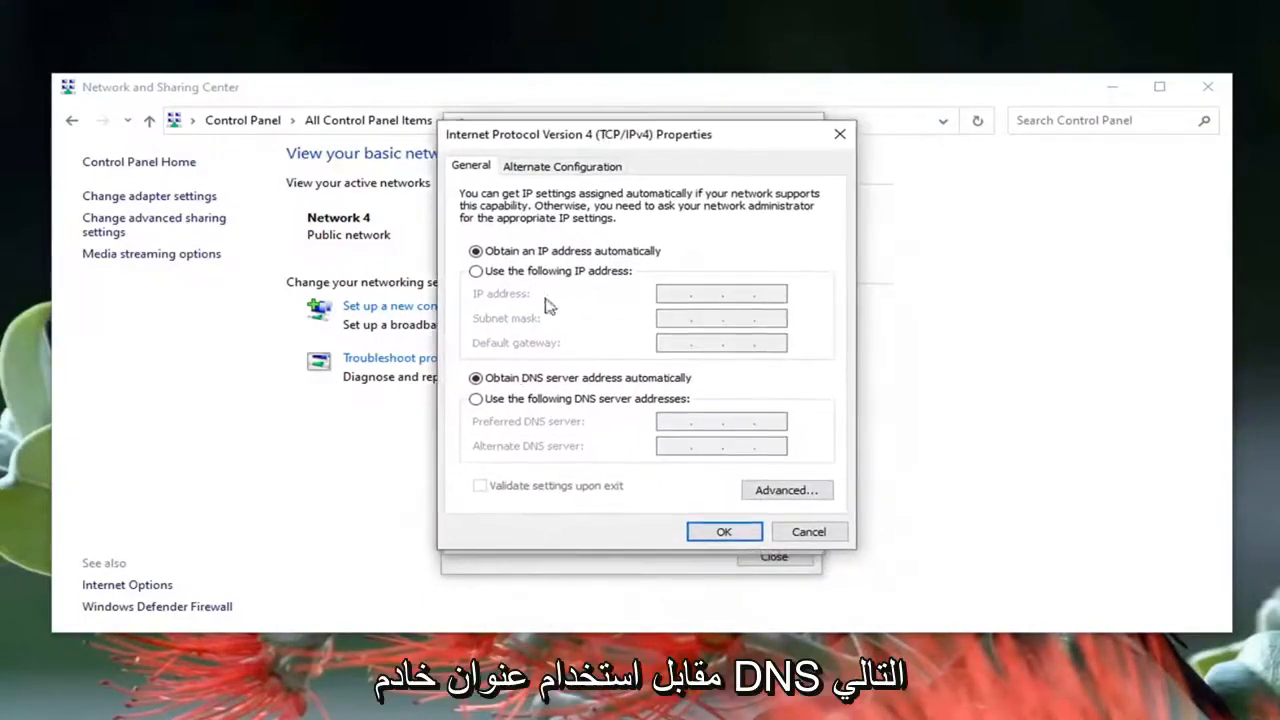
- Set manual DNS servers 8.8.8.8 and 8.8.4.4 for Ethernet0 and confirm the change
click(476, 400)
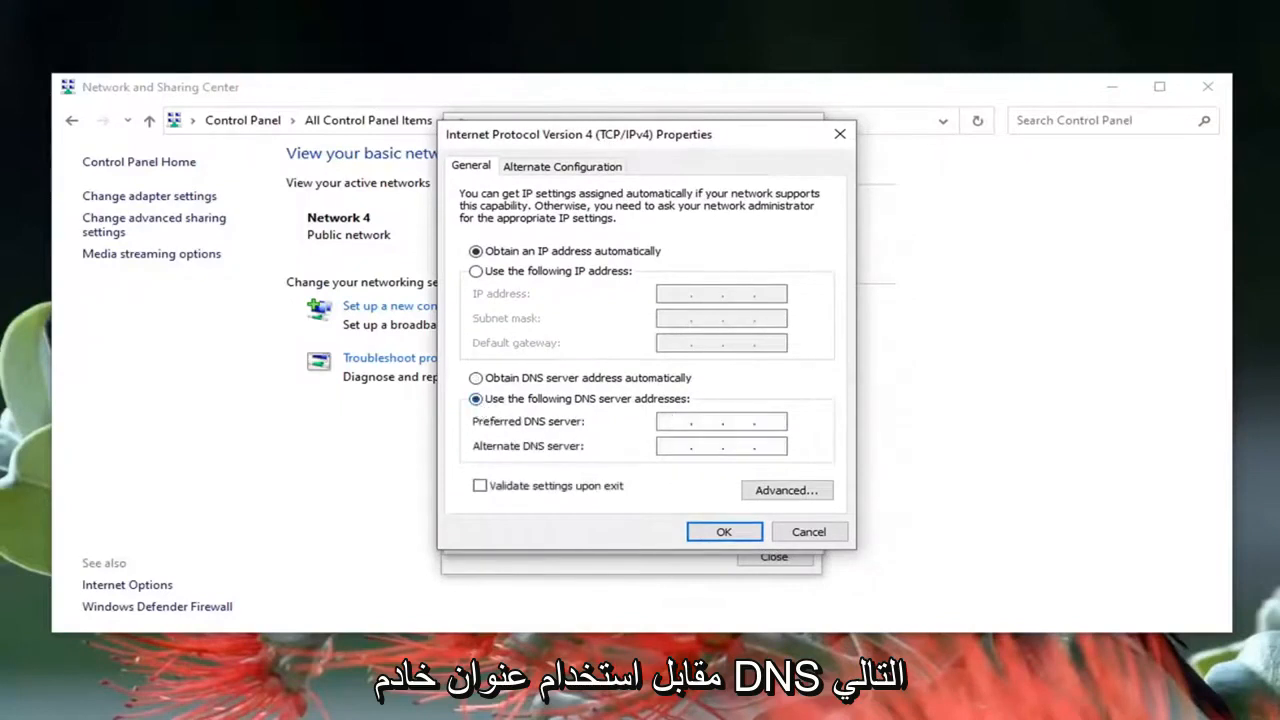
click(720, 420)
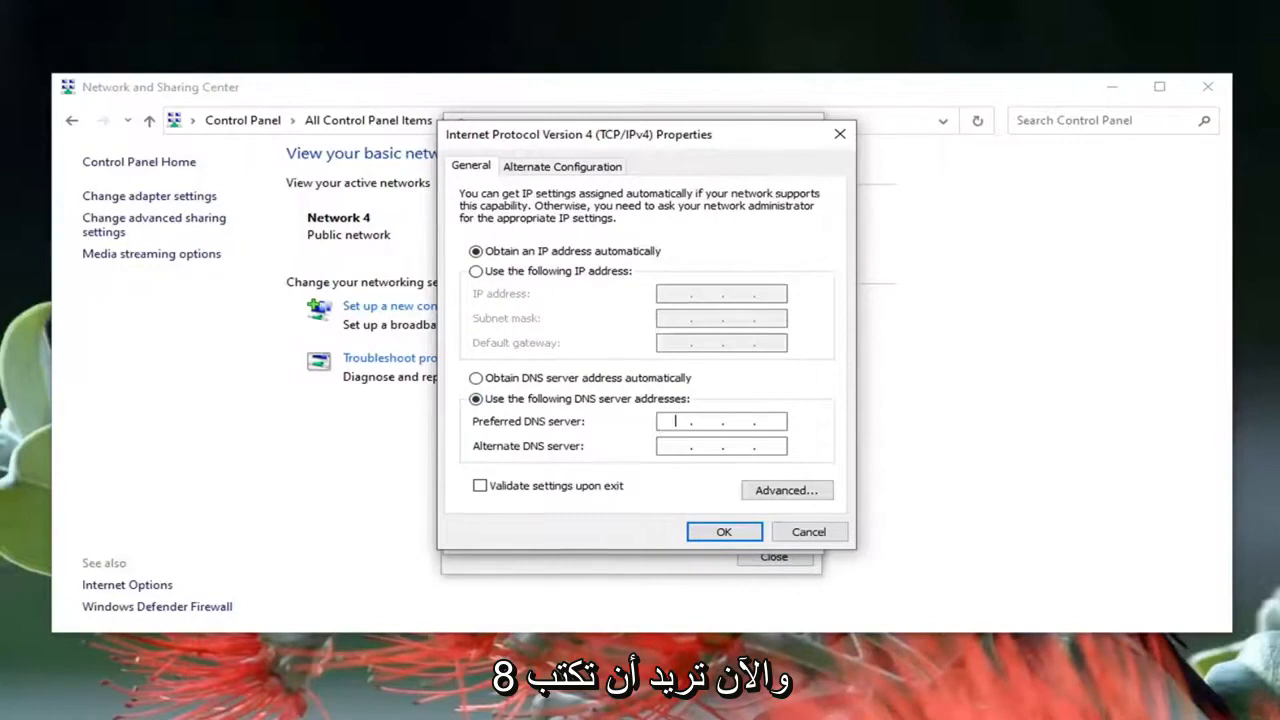
text(8)
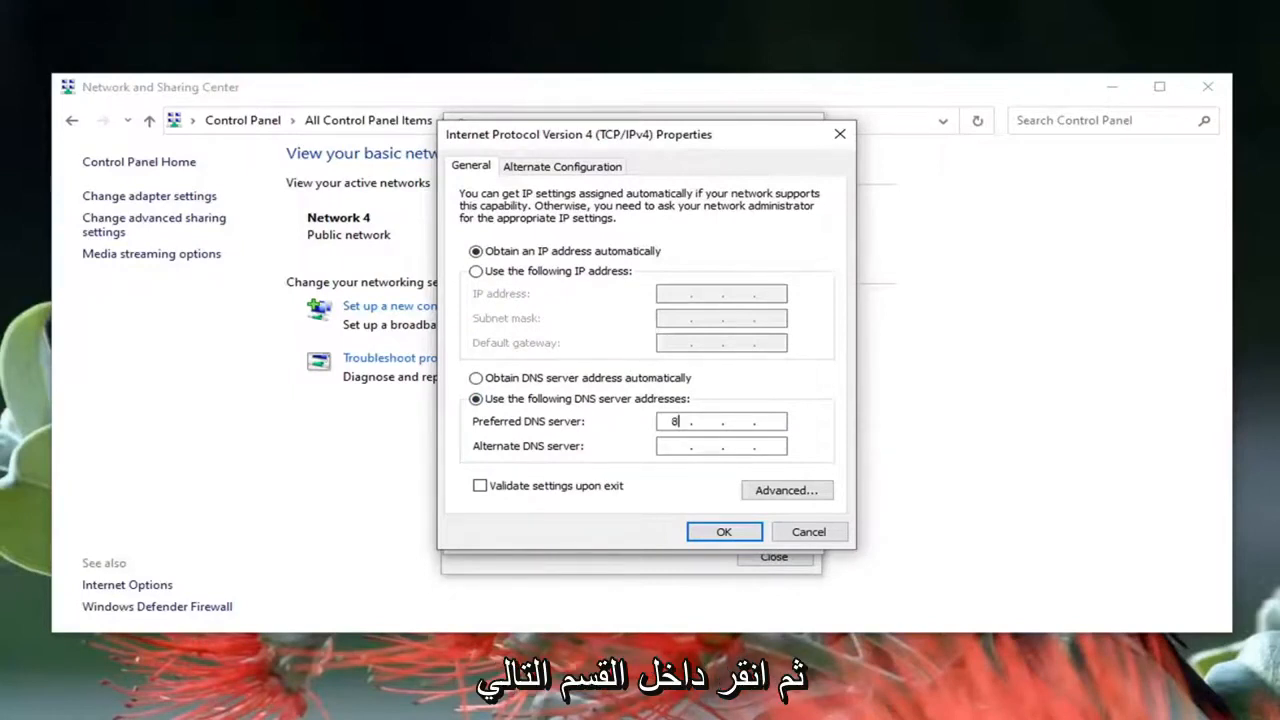
text(8)
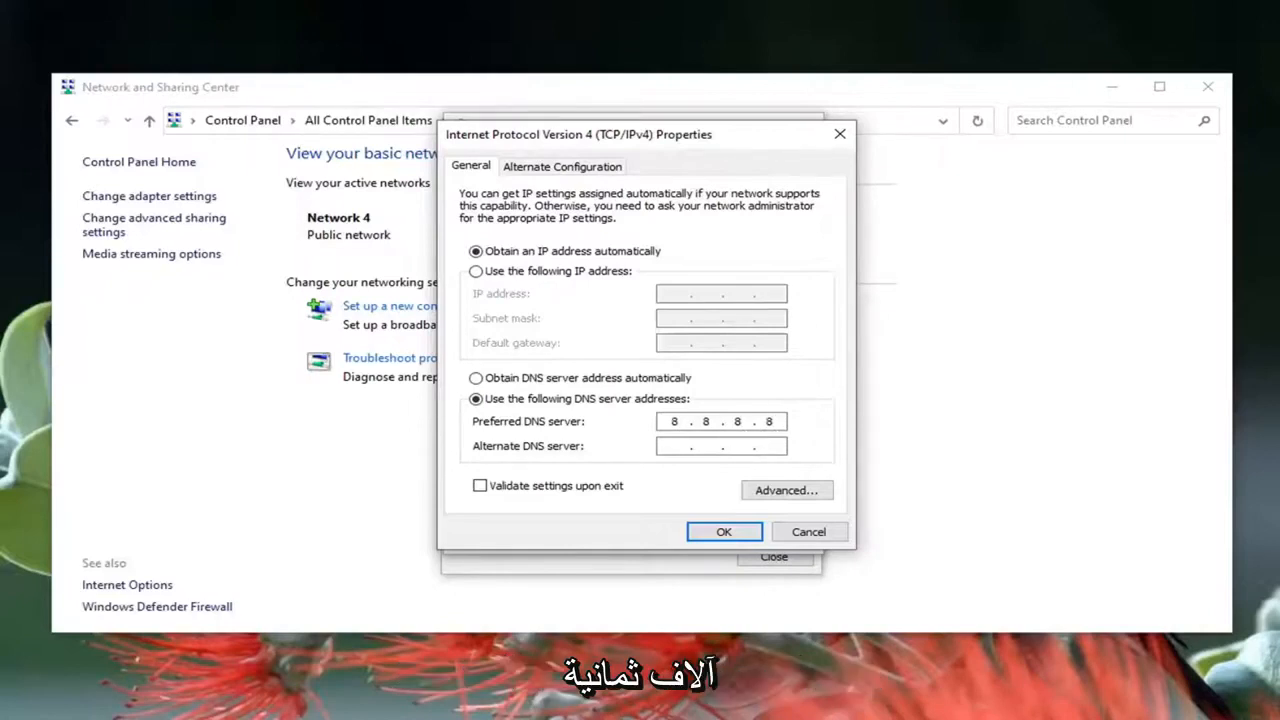
text(8.8.4.4)
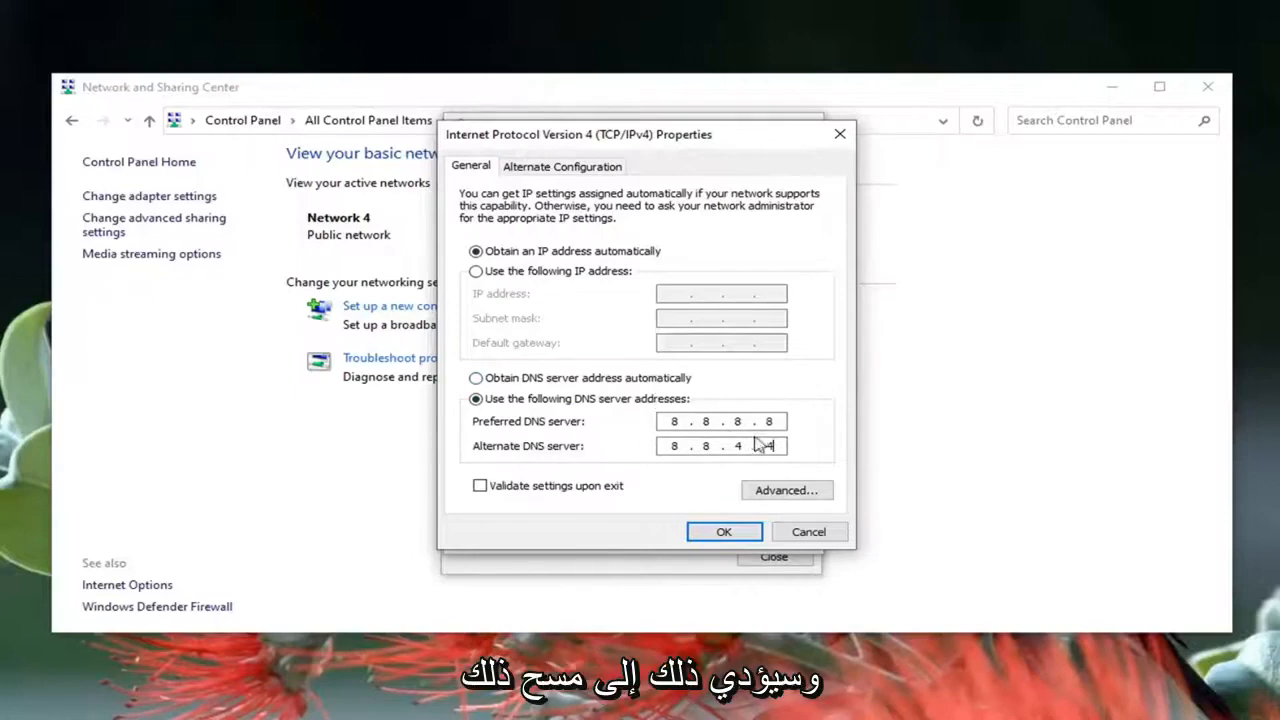
click(724, 532)
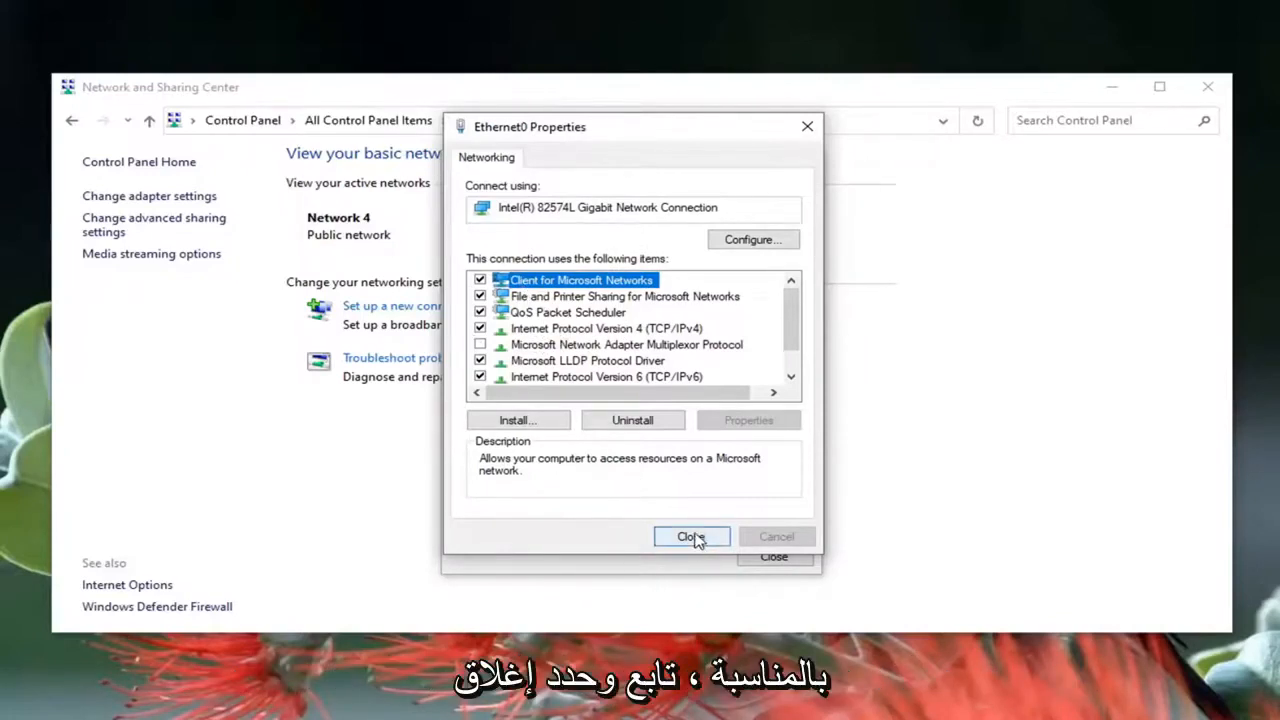
click(692, 536)
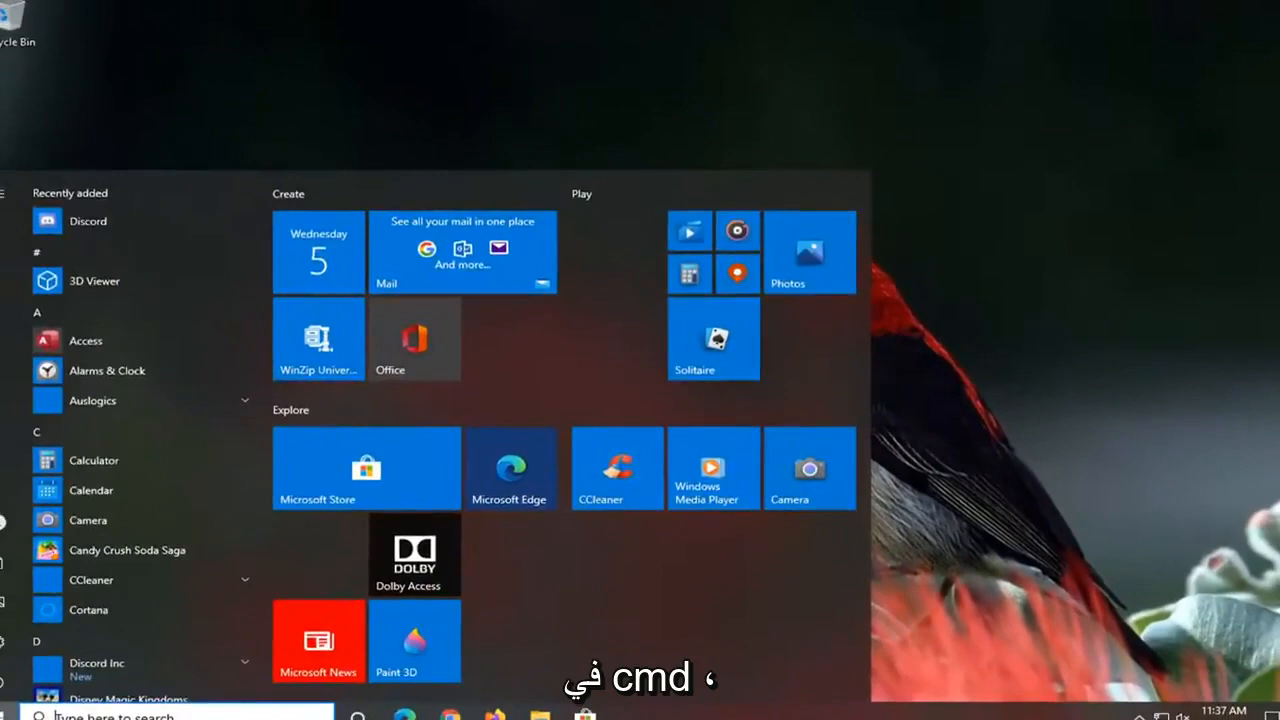
- Launch Command Prompt as administrator from Start search for 'cmd', allowing the UAC prompt
text(cmd)
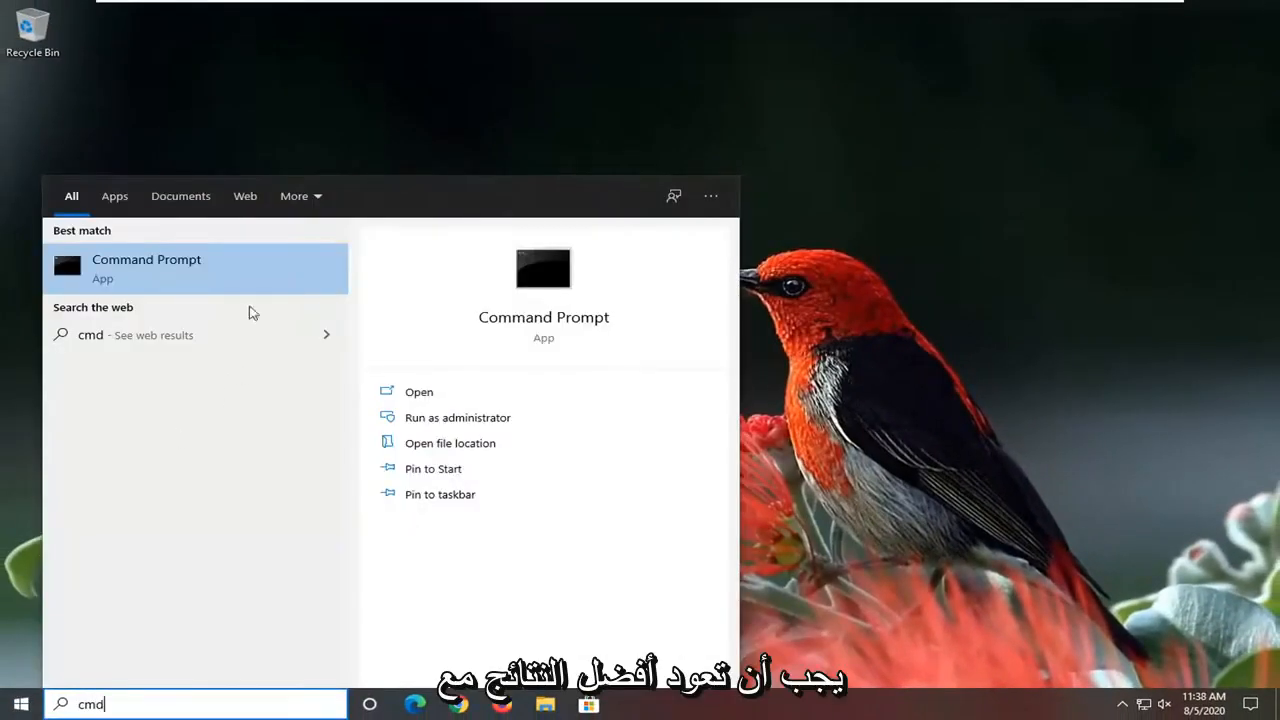
right_click(146, 264)
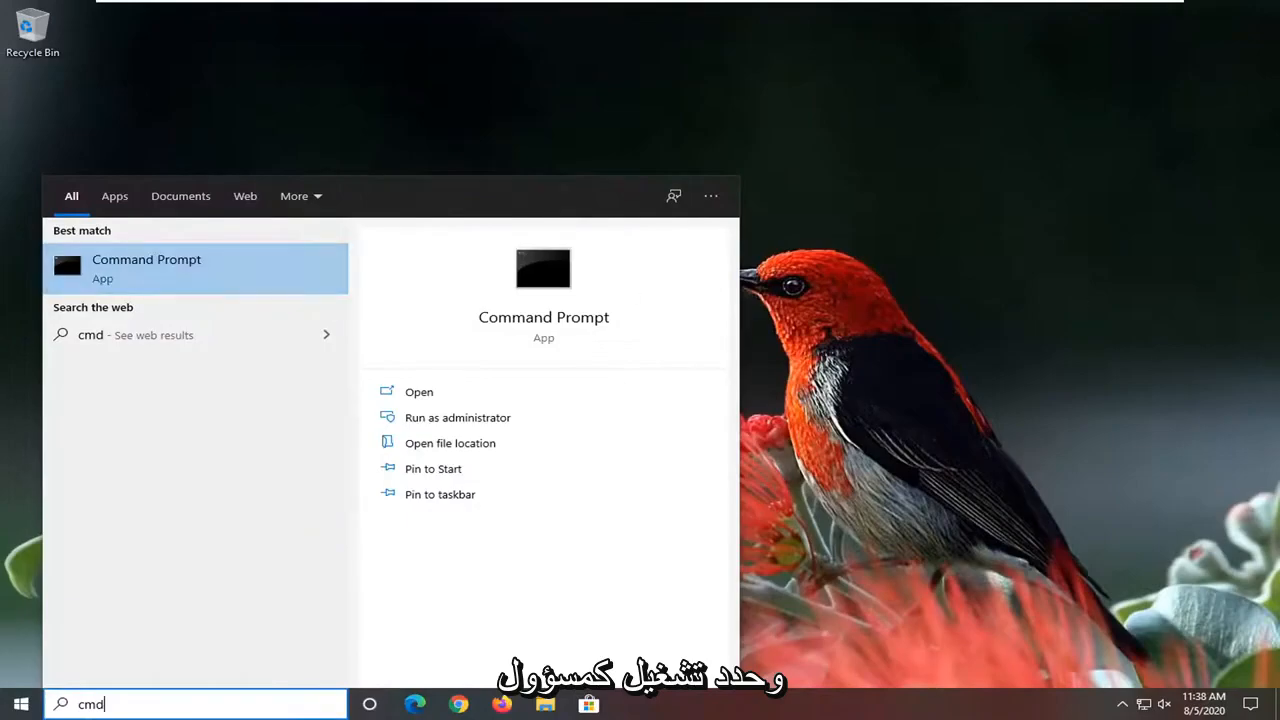
click(456, 418)
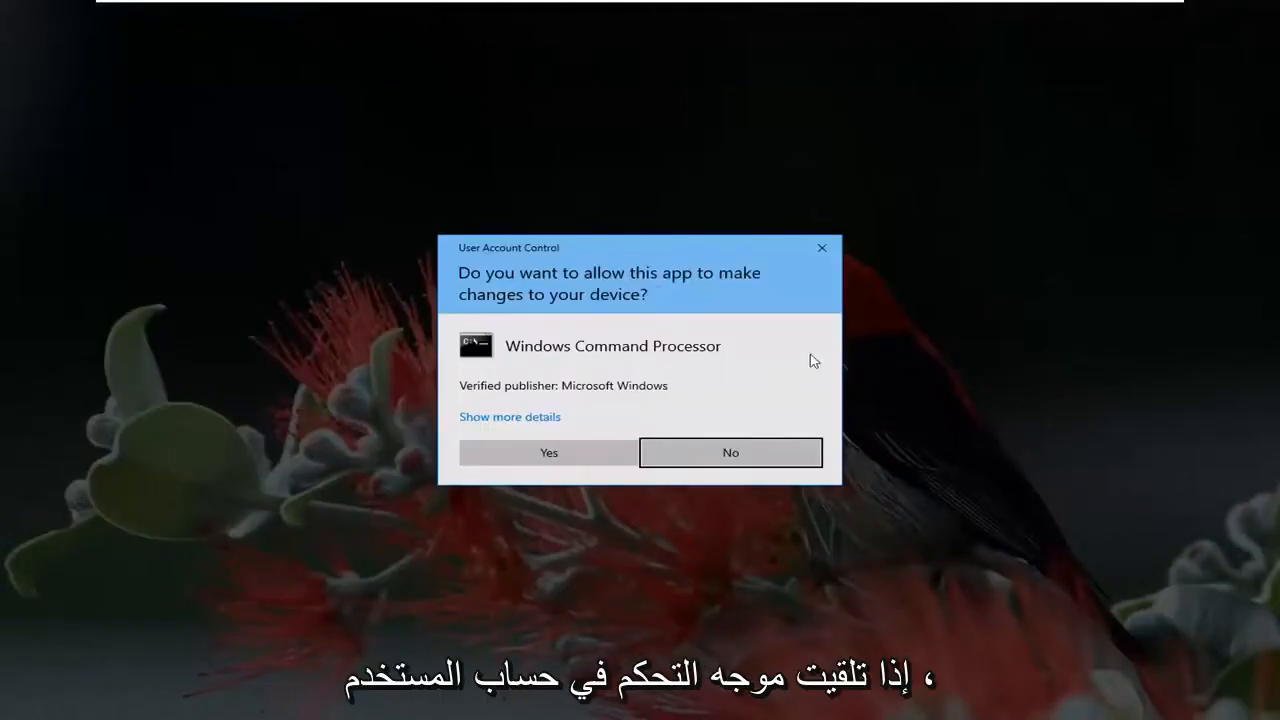
click(730, 452)
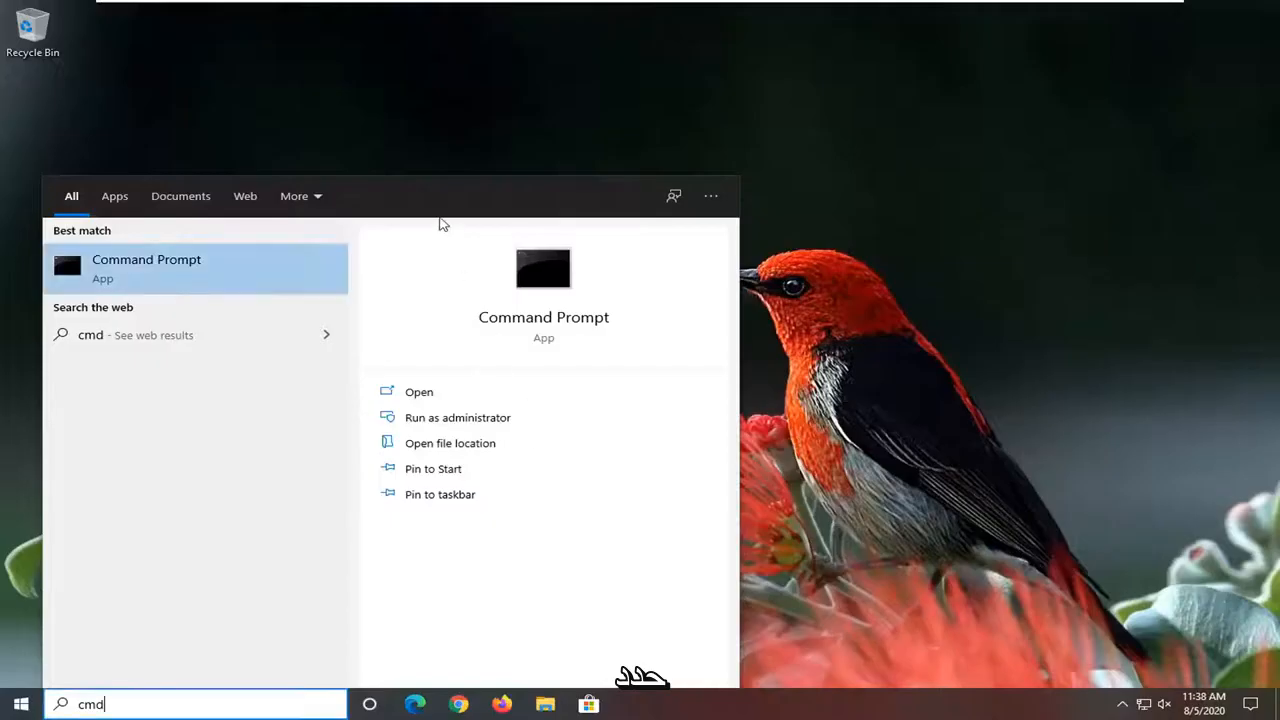
click(456, 418)
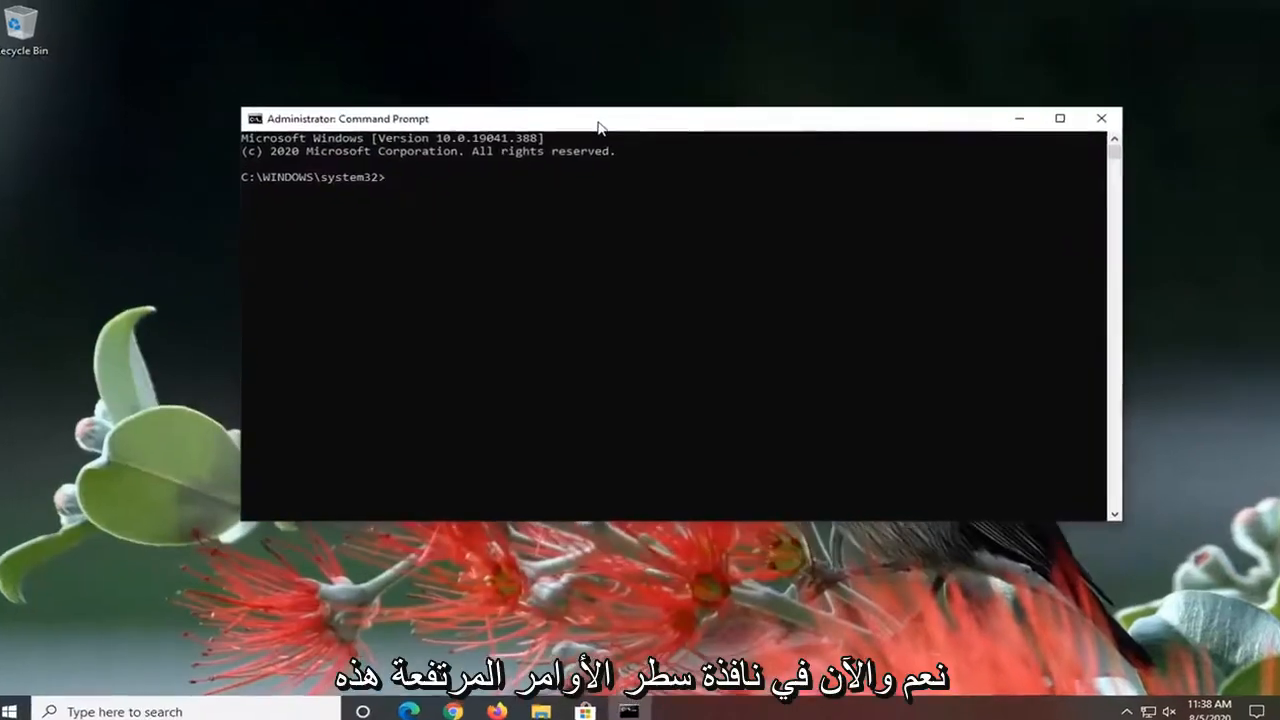
- Run 'ipconfig /flushdns' to clear the DNS resolver cache, then begin the netsh command
drag(600, 118, 560, 106)
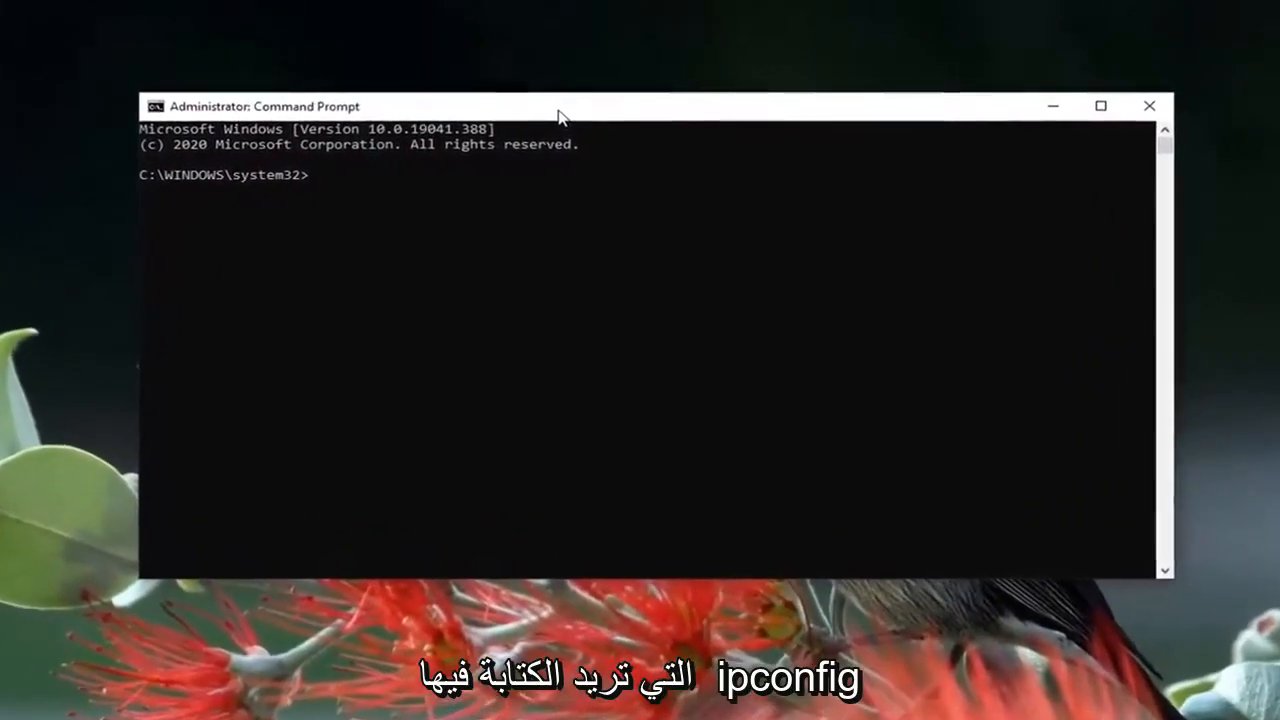
text(ipconfig /flushdn)
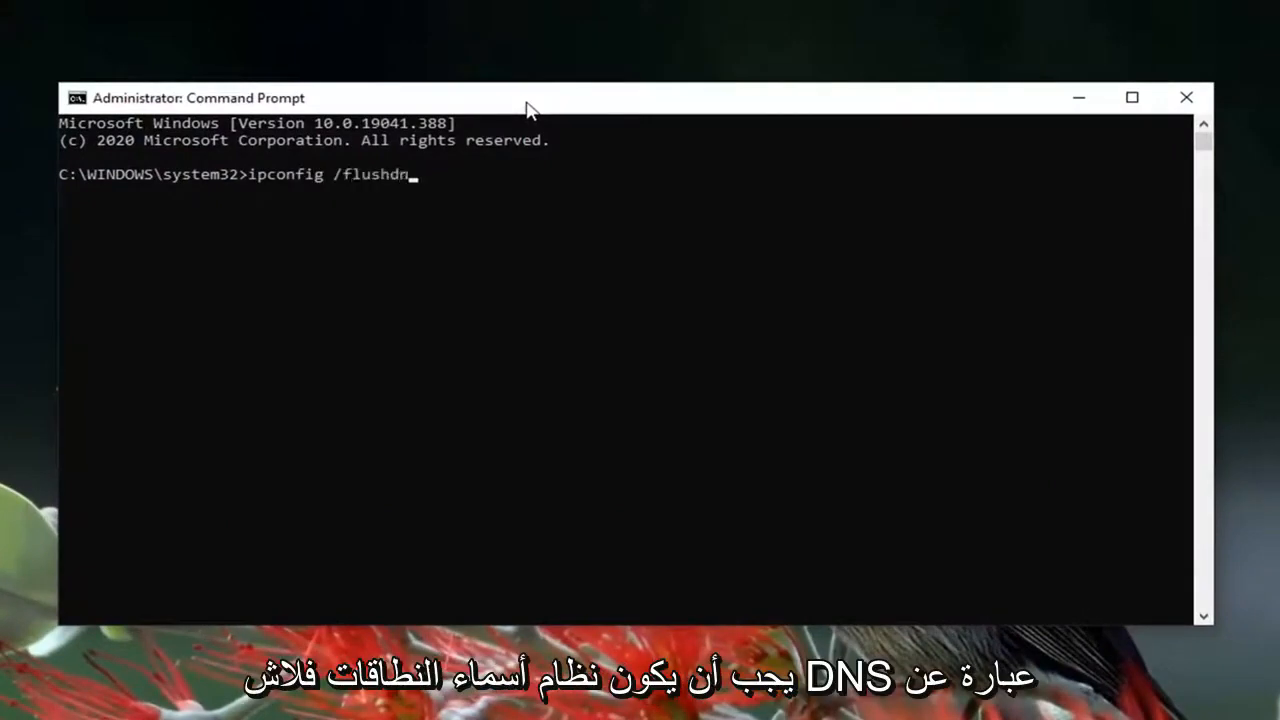
text(s)
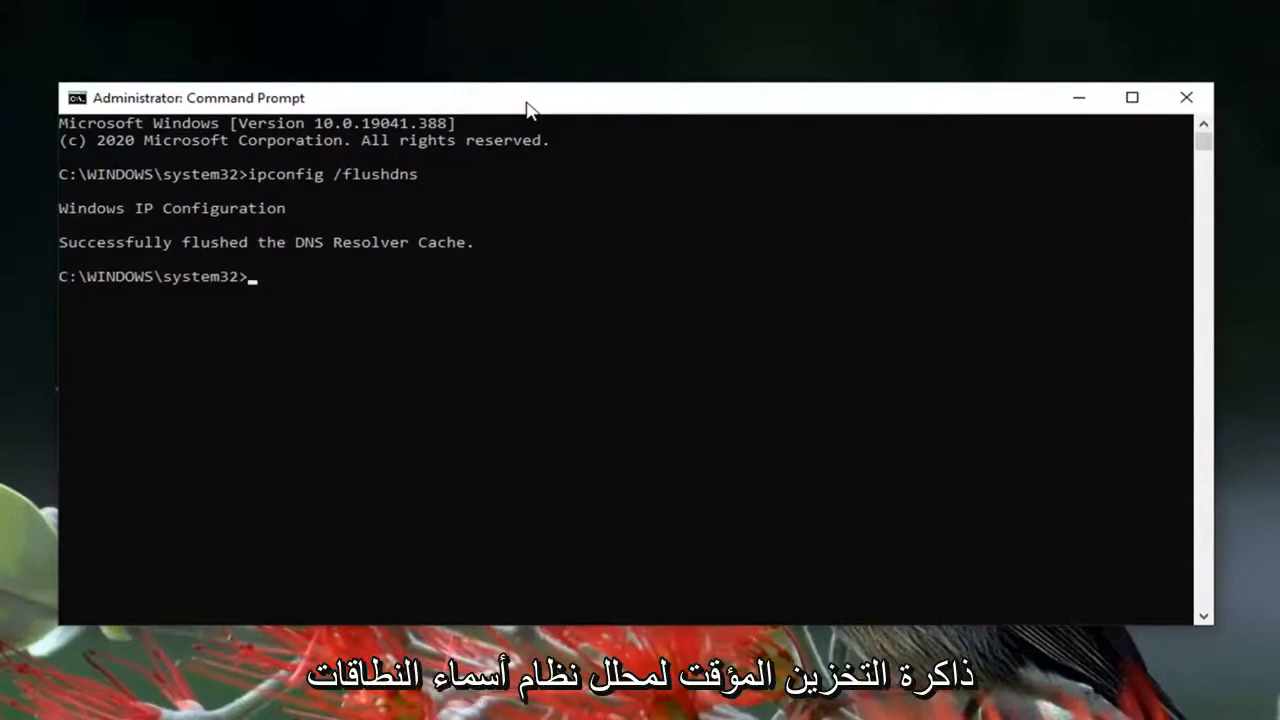
text(netsh)
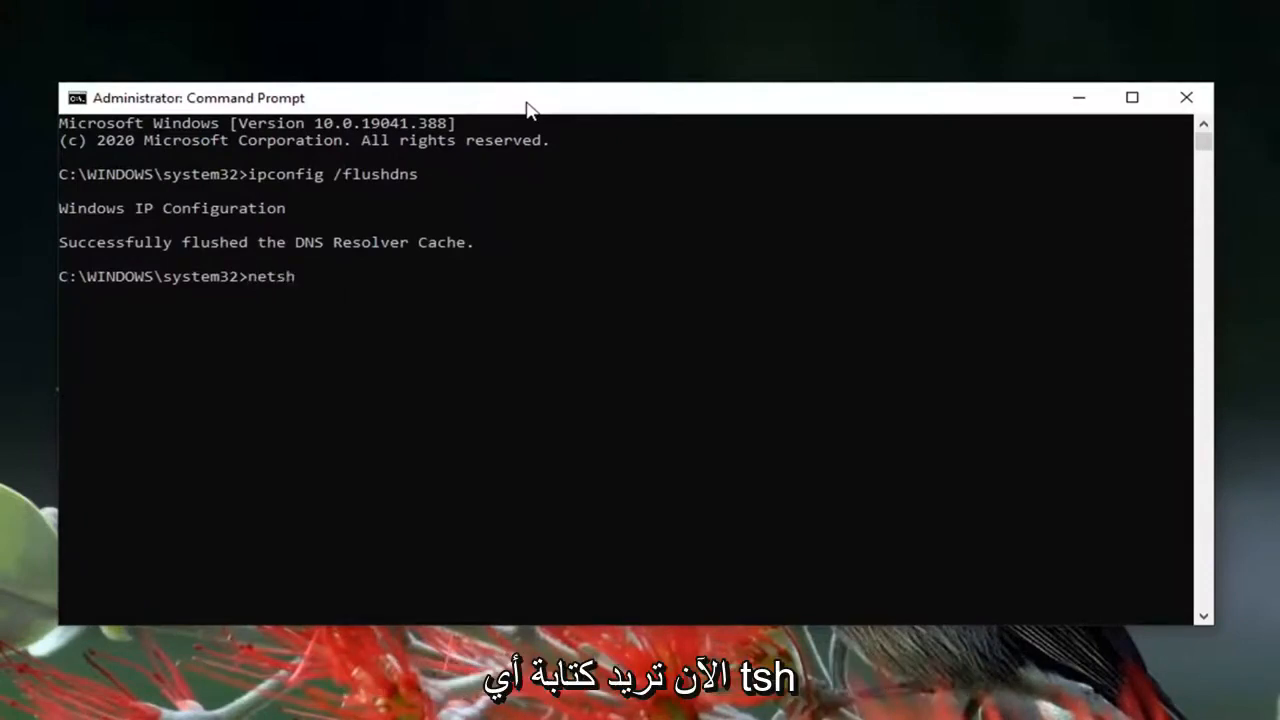
- Run 'netsh winsock reset' and restart the PC from the Start power menu
text(winsock)
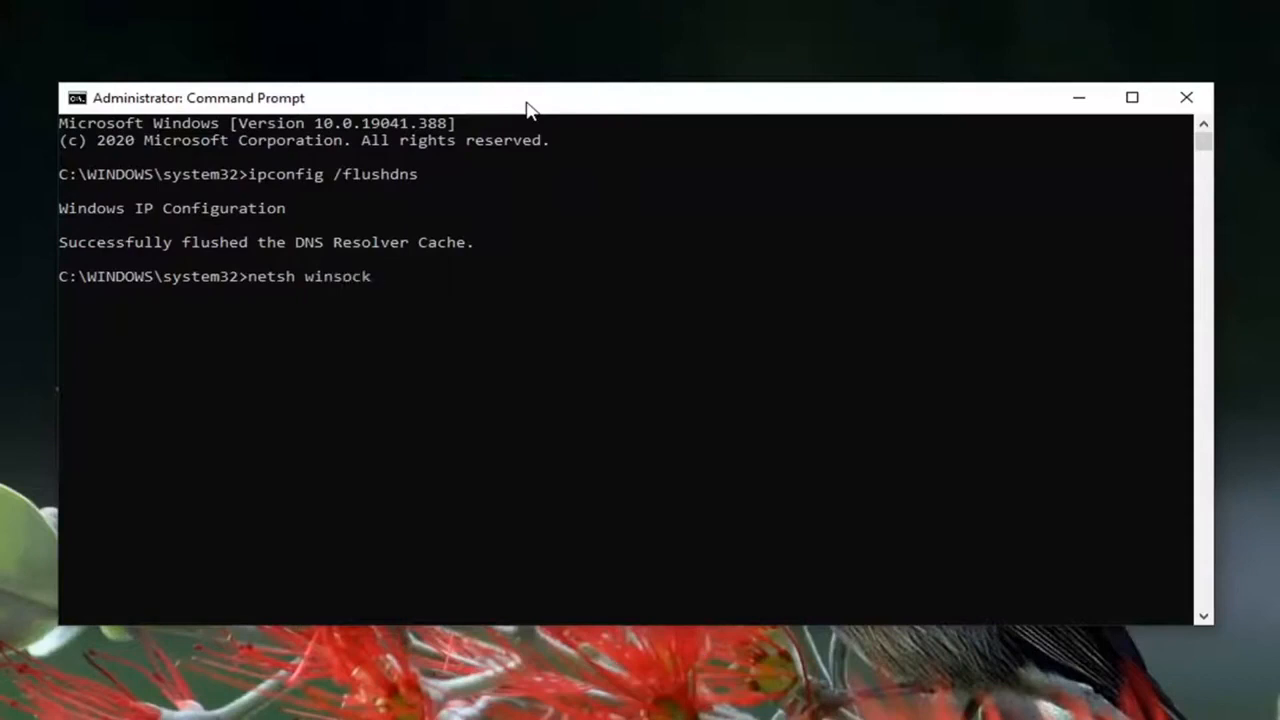
text(reset)
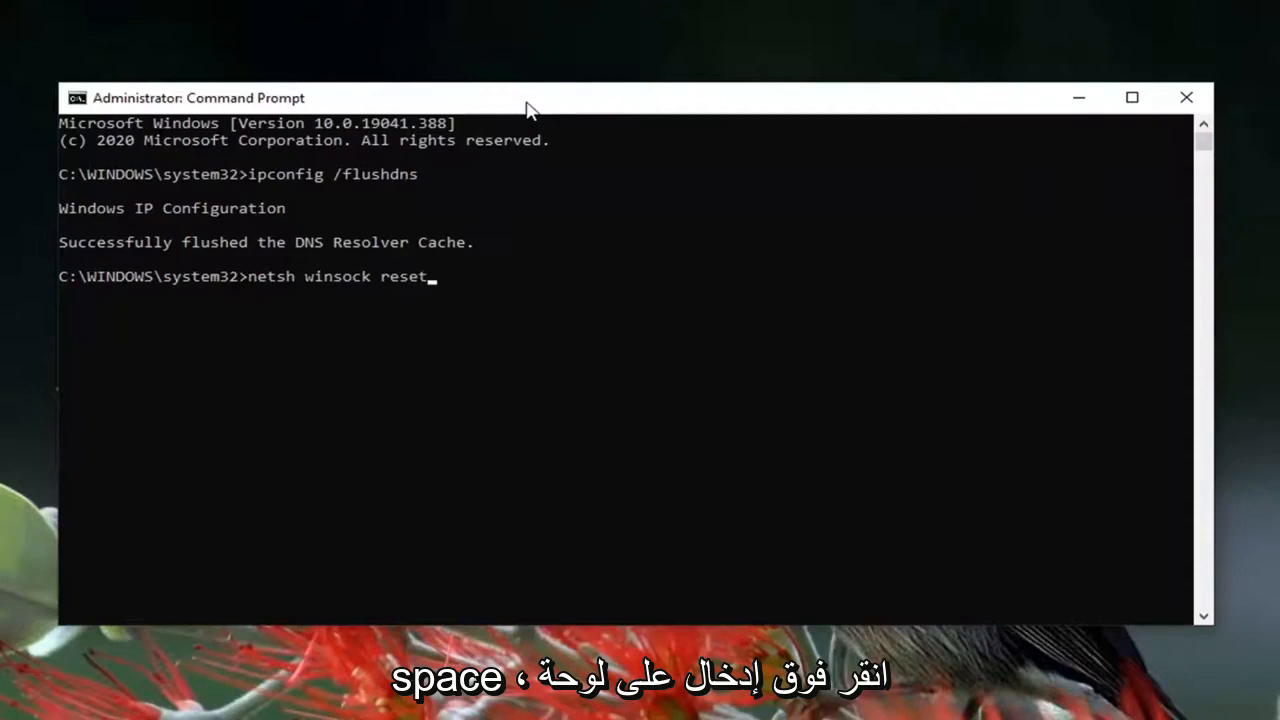
key(enter)
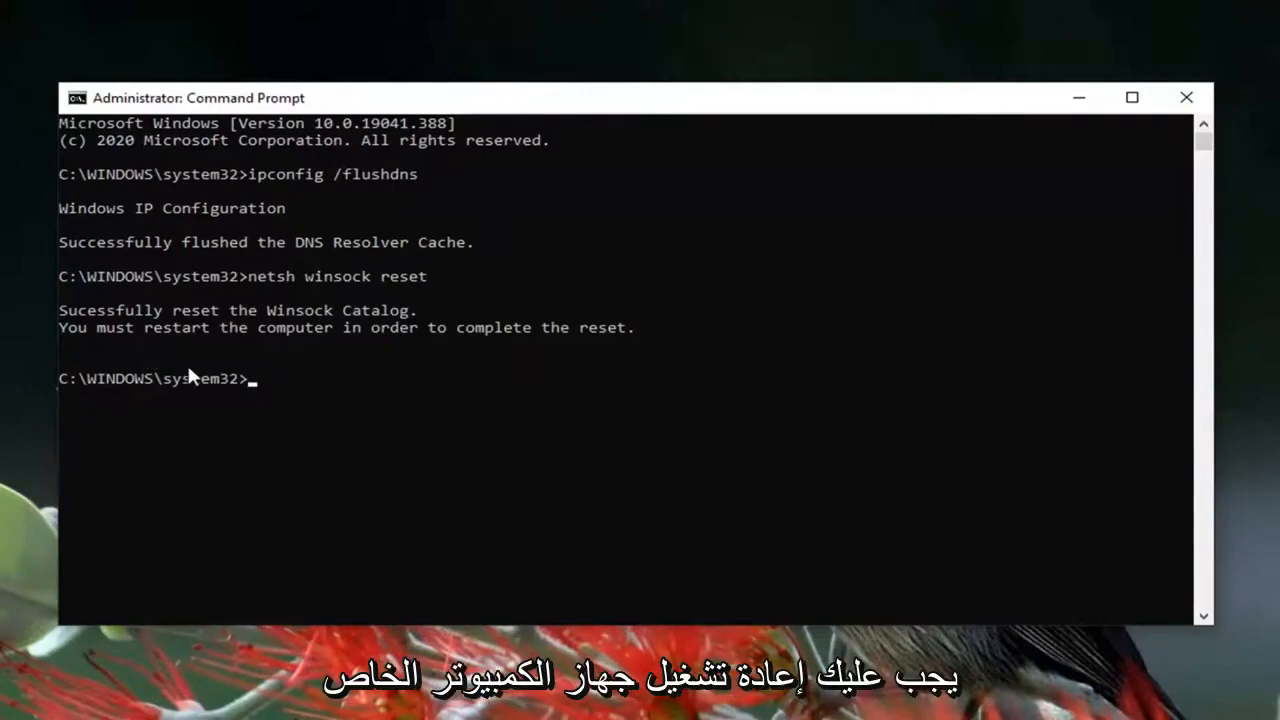
mouse_move(1064, 168)
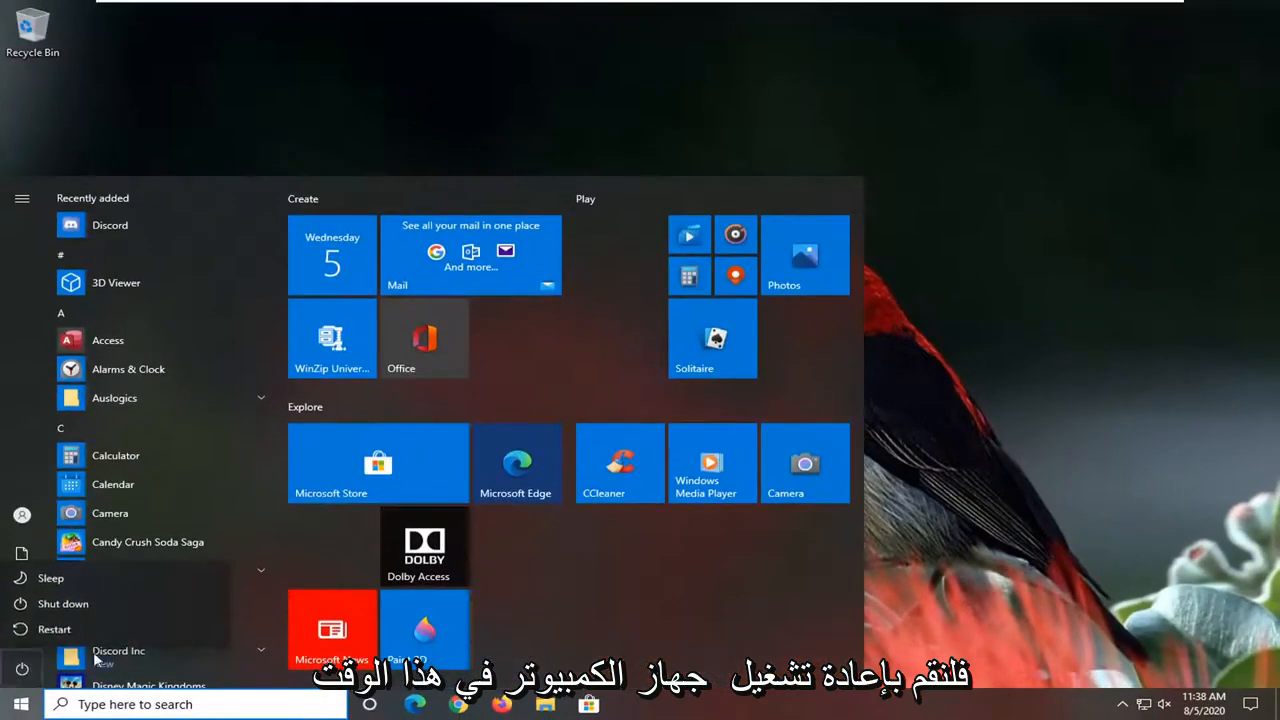
click(56, 628)
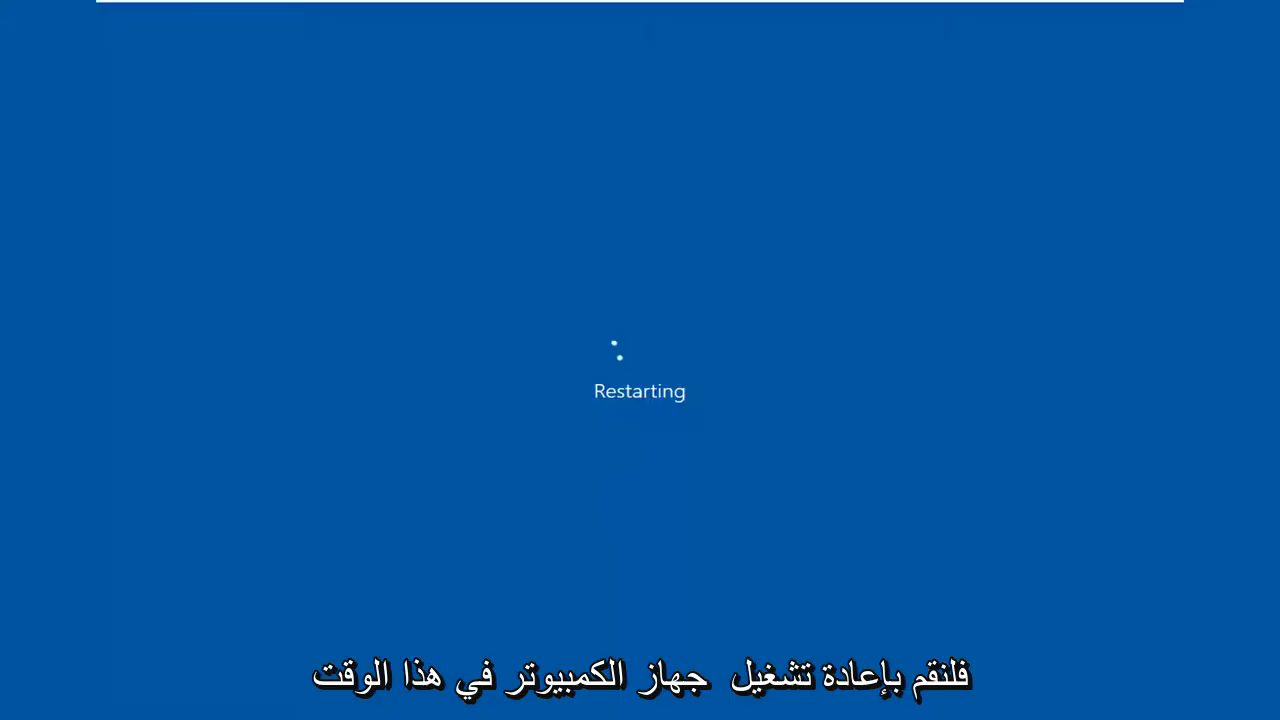